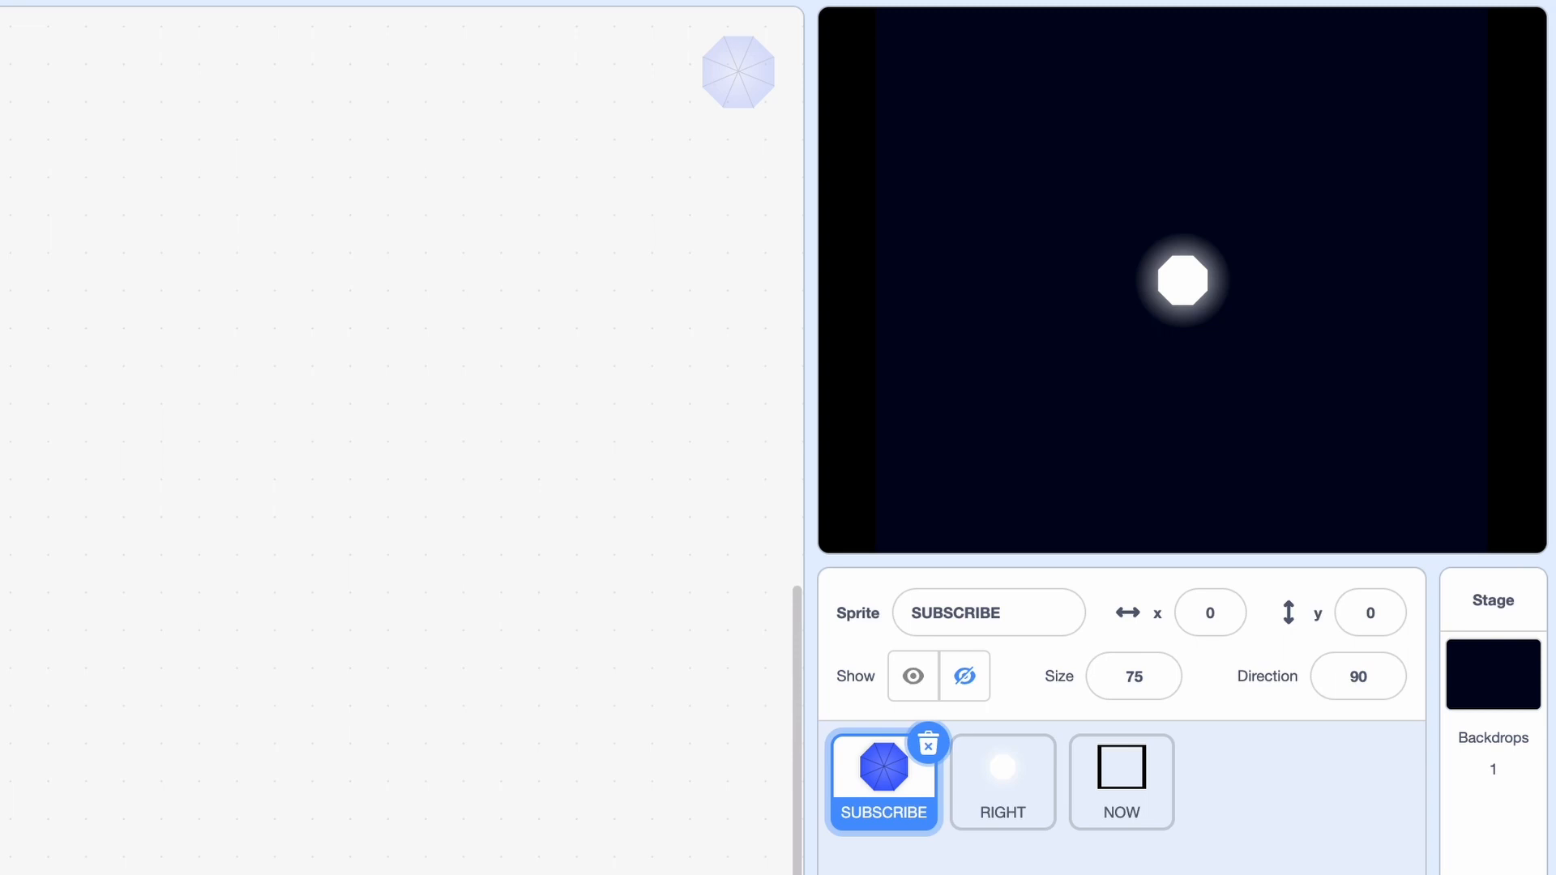
# - Review SUBSCRIBE's two octagon costumes, RIGHT's octagon outline, and NOW's square frame
pyautogui.click(172, 32)
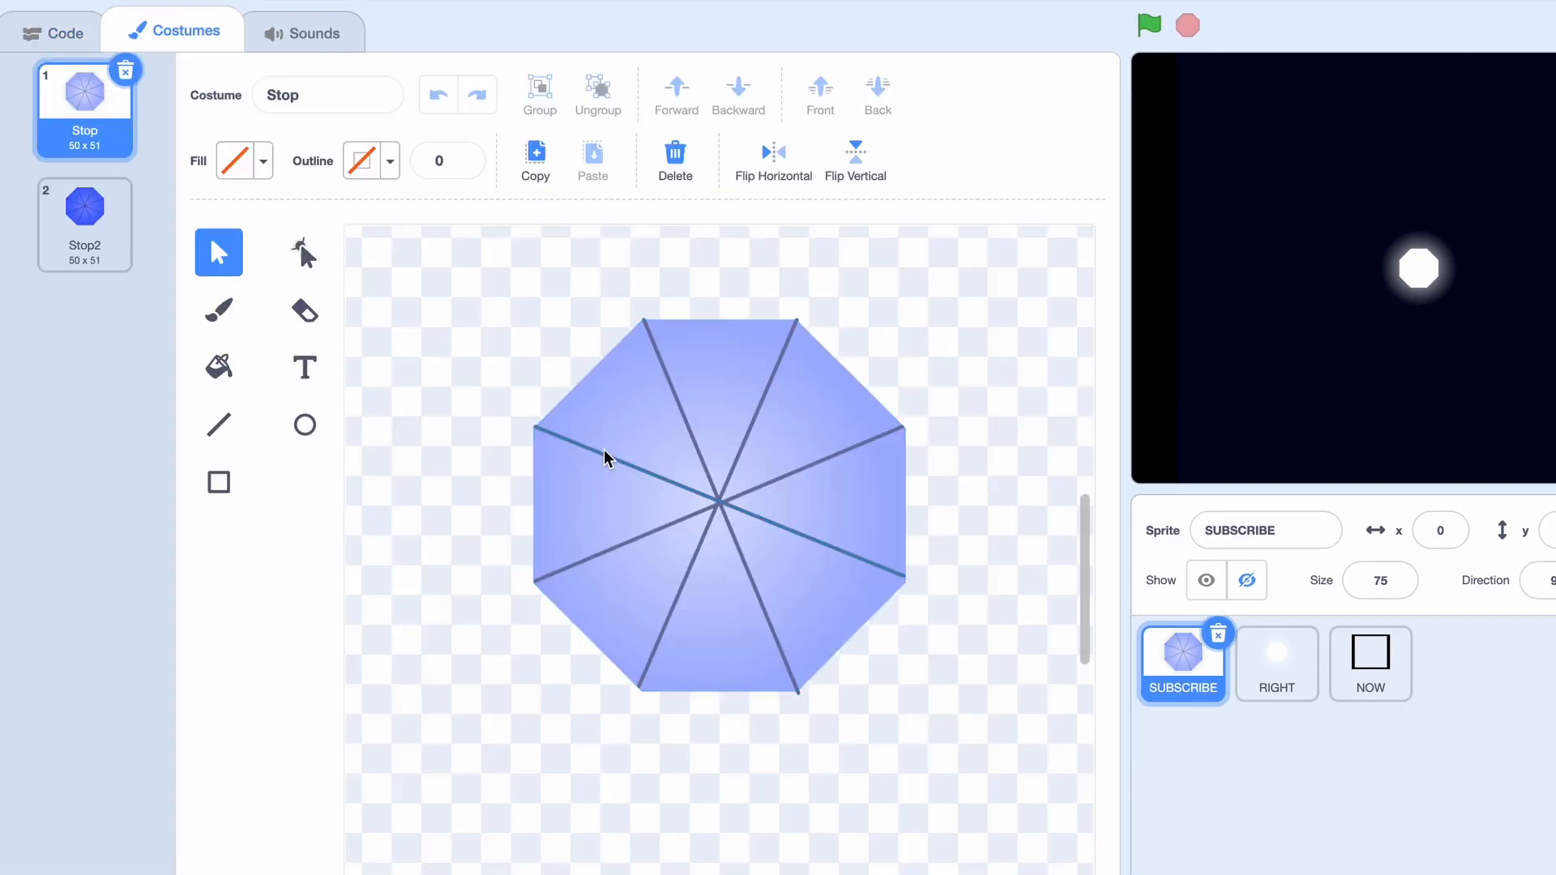
pyautogui.click(84, 209)
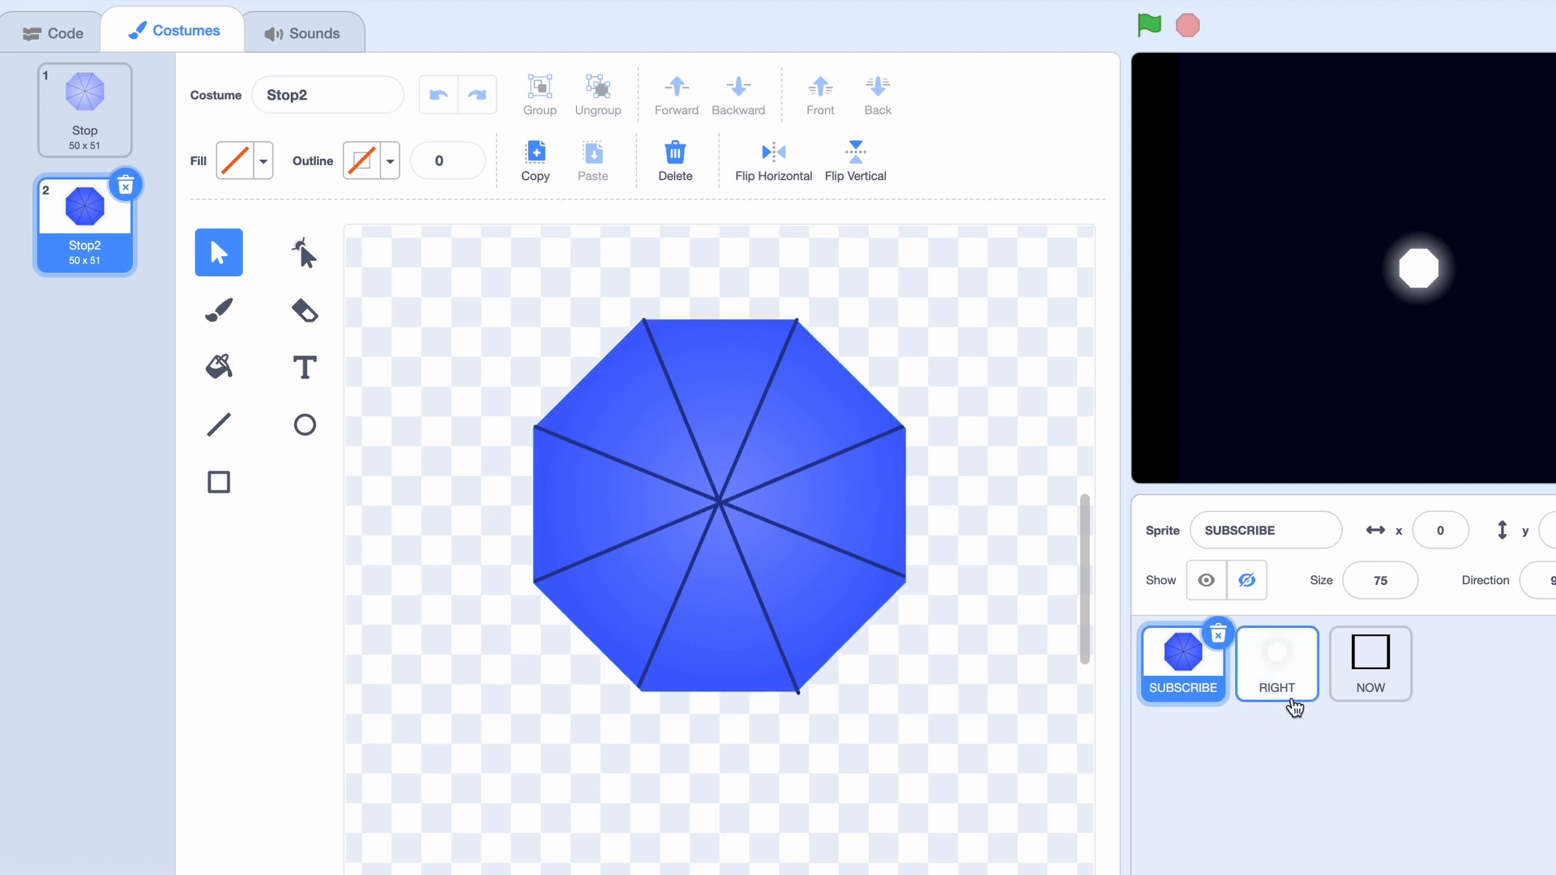
pyautogui.click(1277, 663)
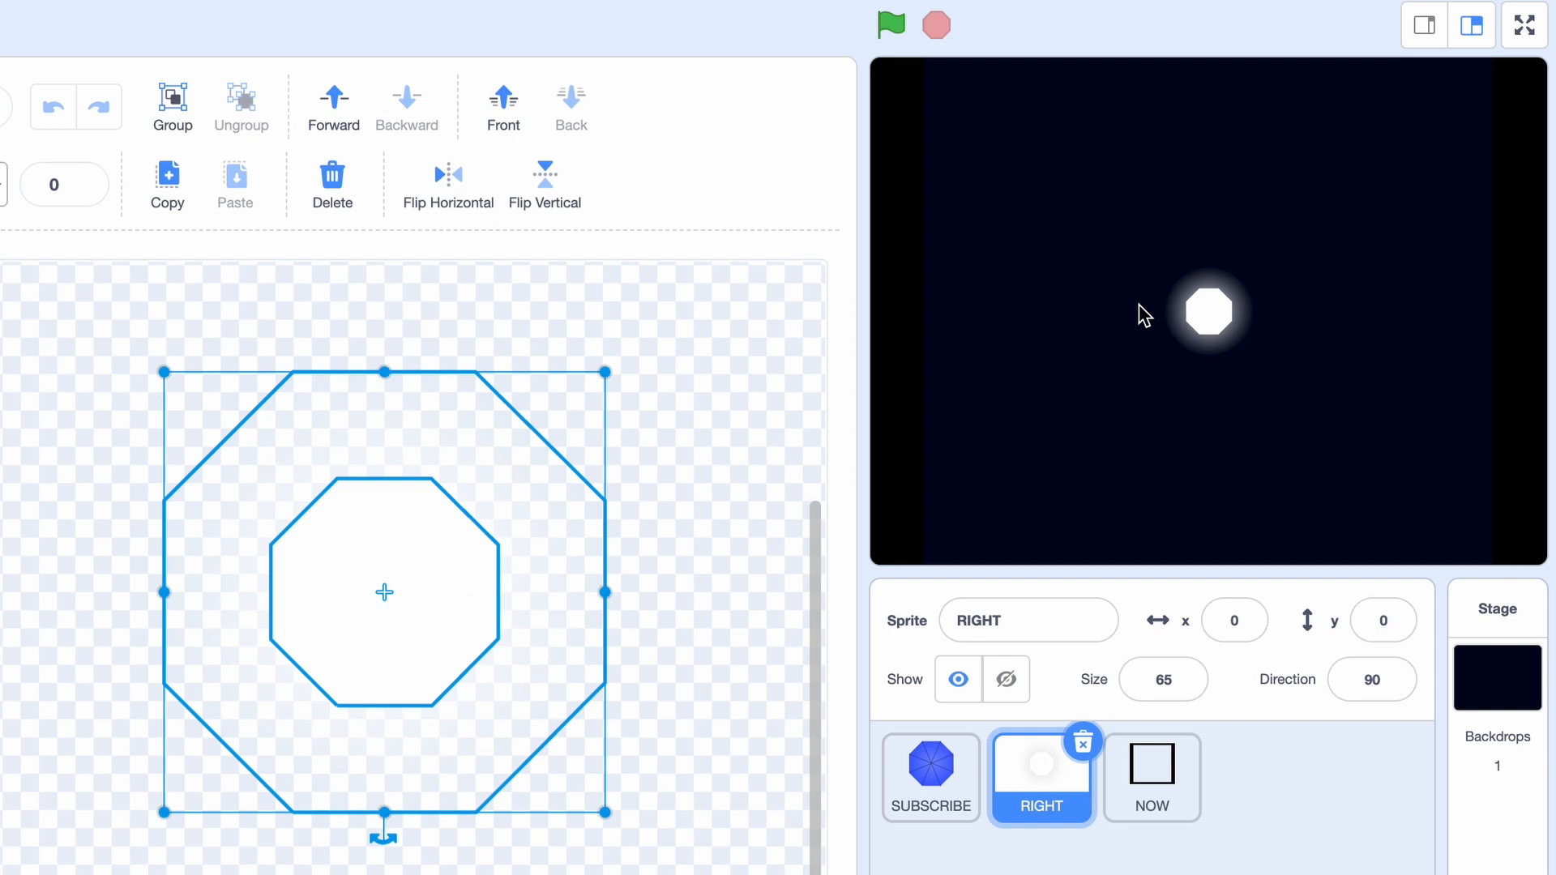
pyautogui.click(1151, 776)
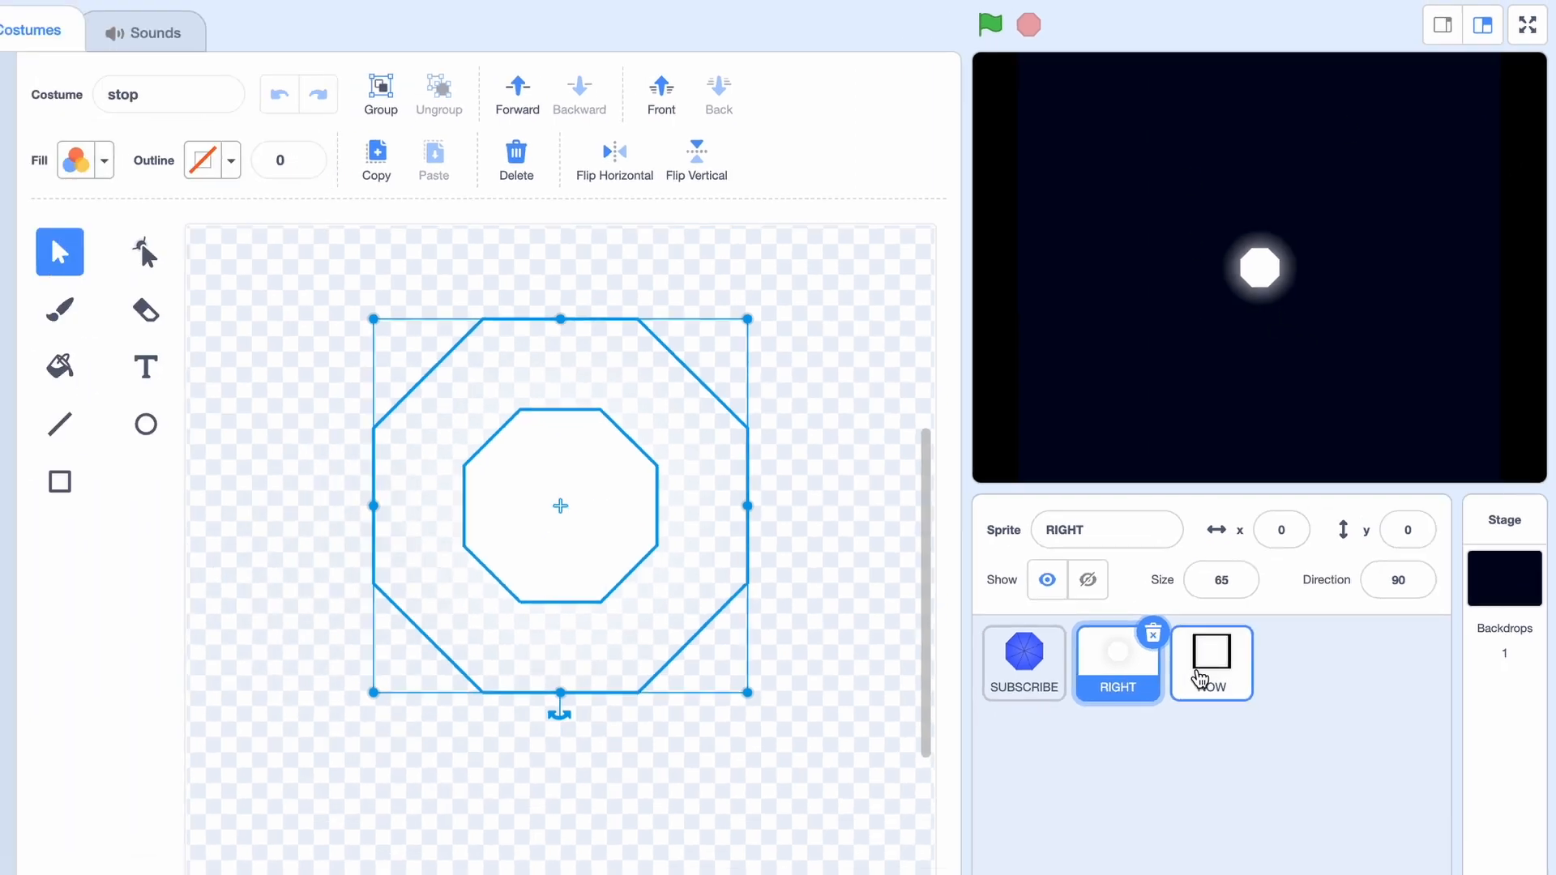
pyautogui.click(1209, 663)
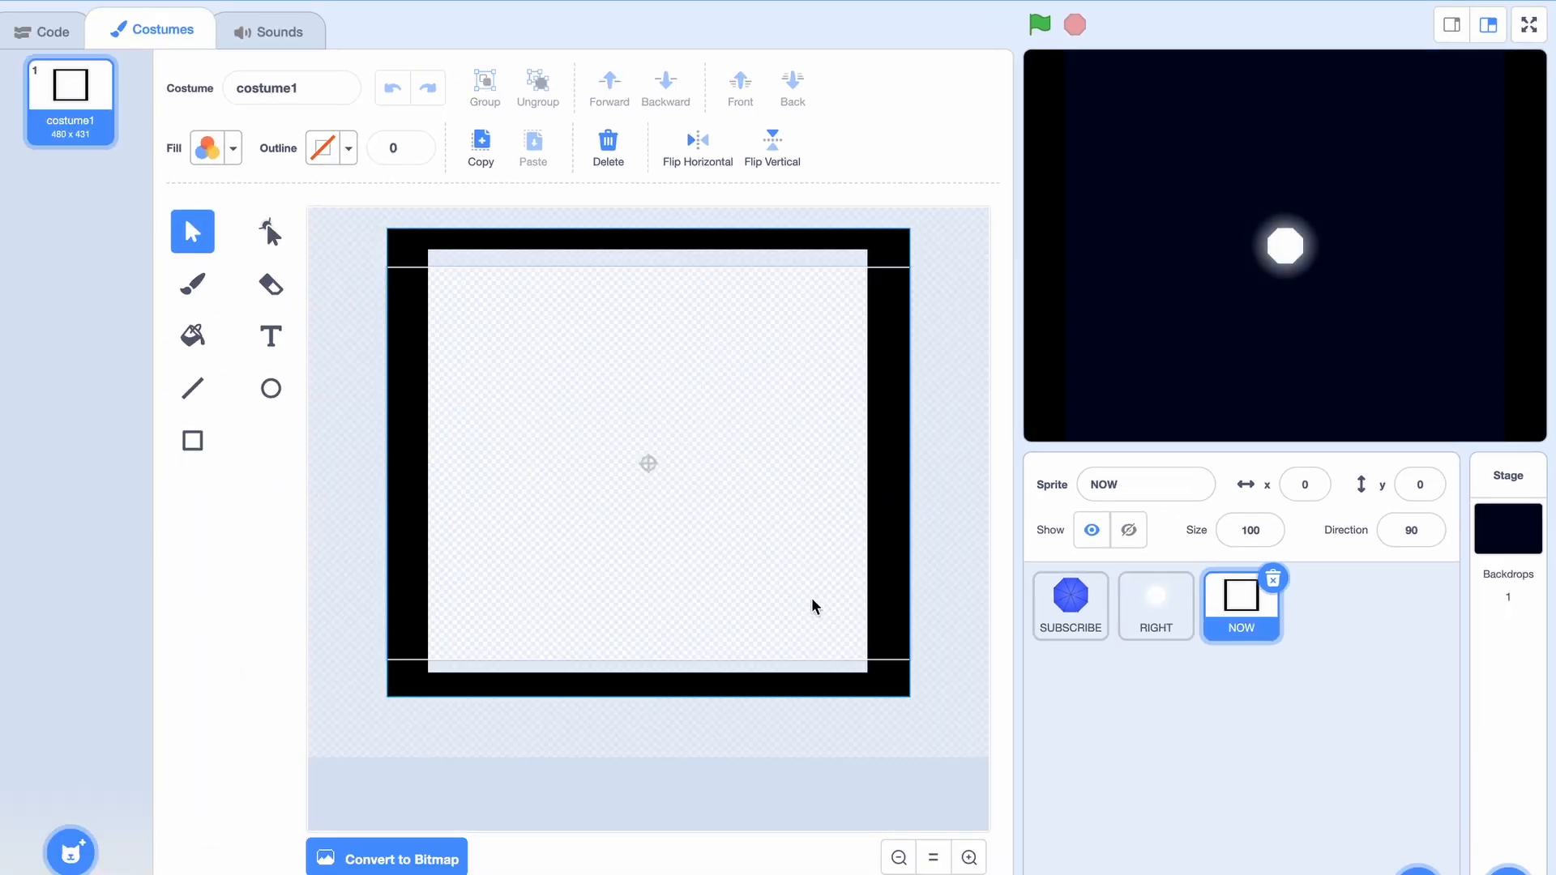
# - Back on the SUBSCRIBE sprite's code, make new variables X and Y
pyautogui.click(1070, 605)
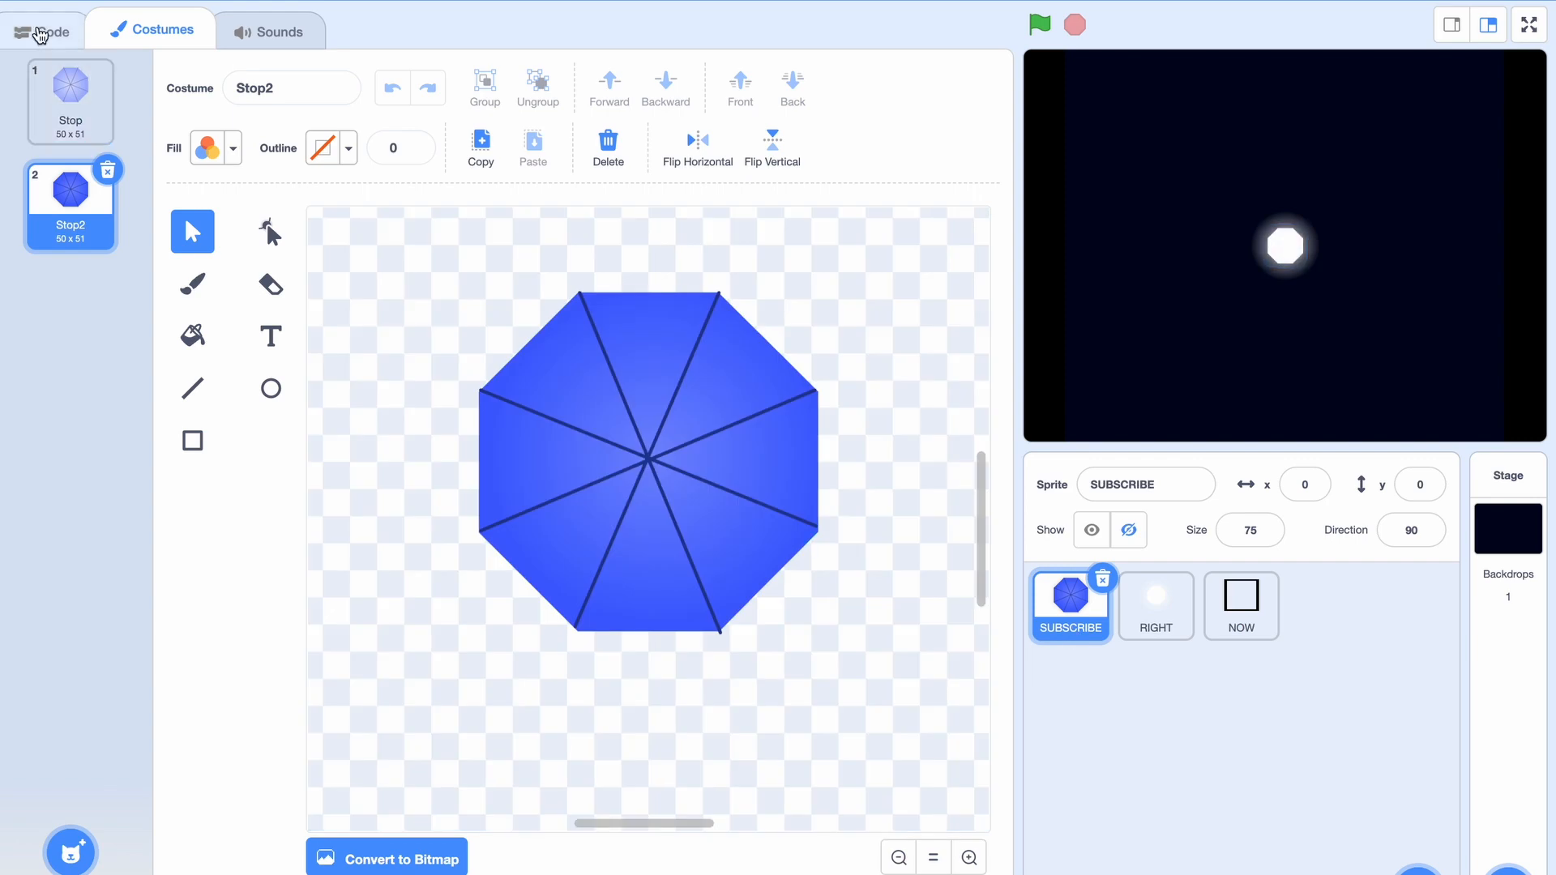
pyautogui.click(42, 29)
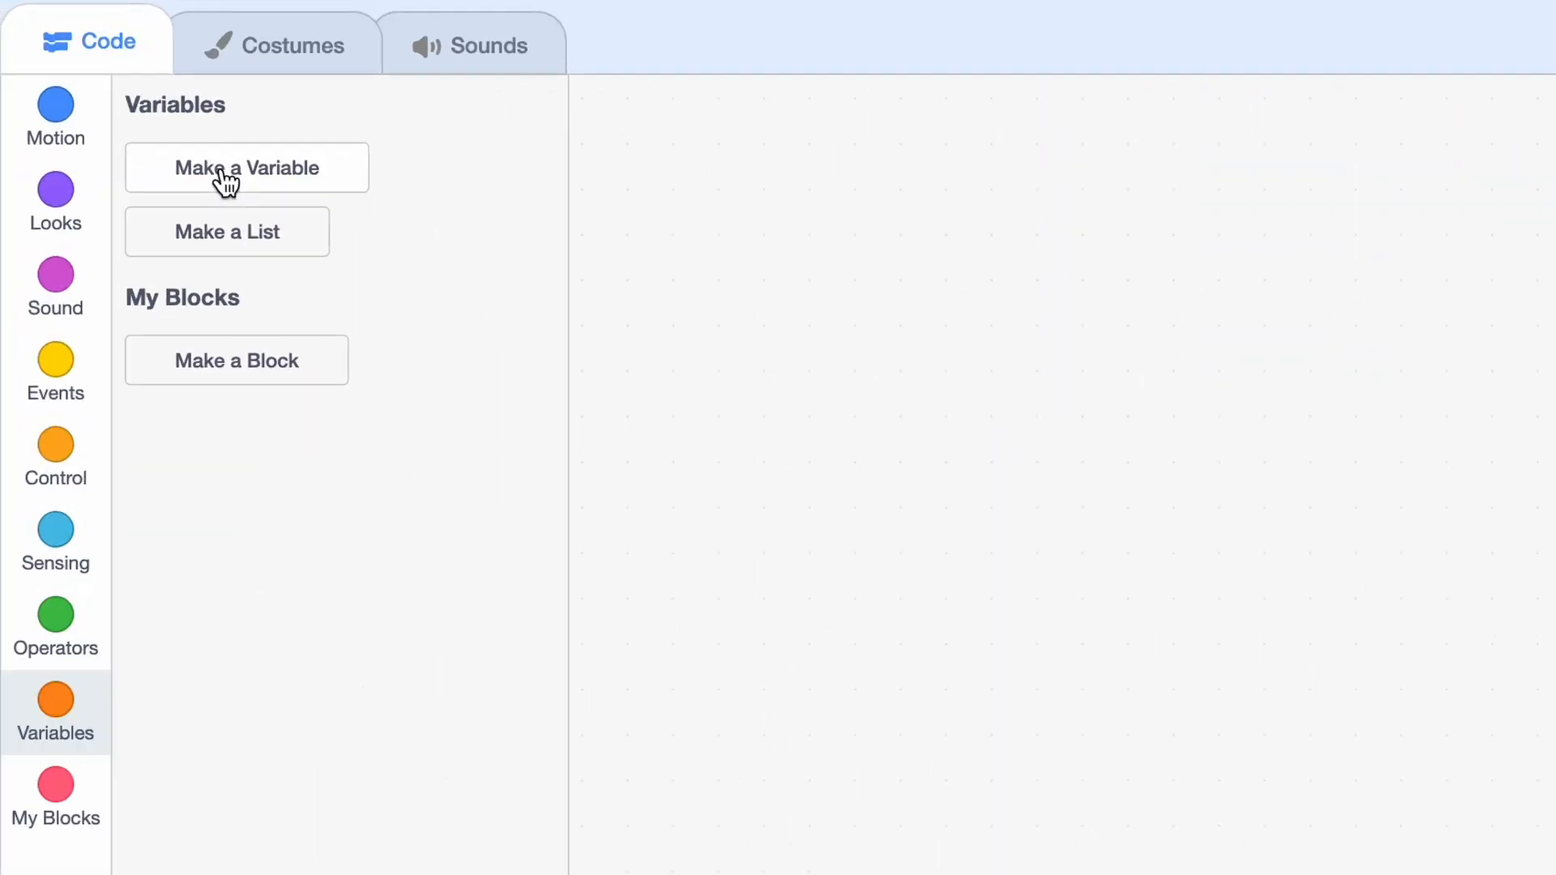
pyautogui.click(247, 167)
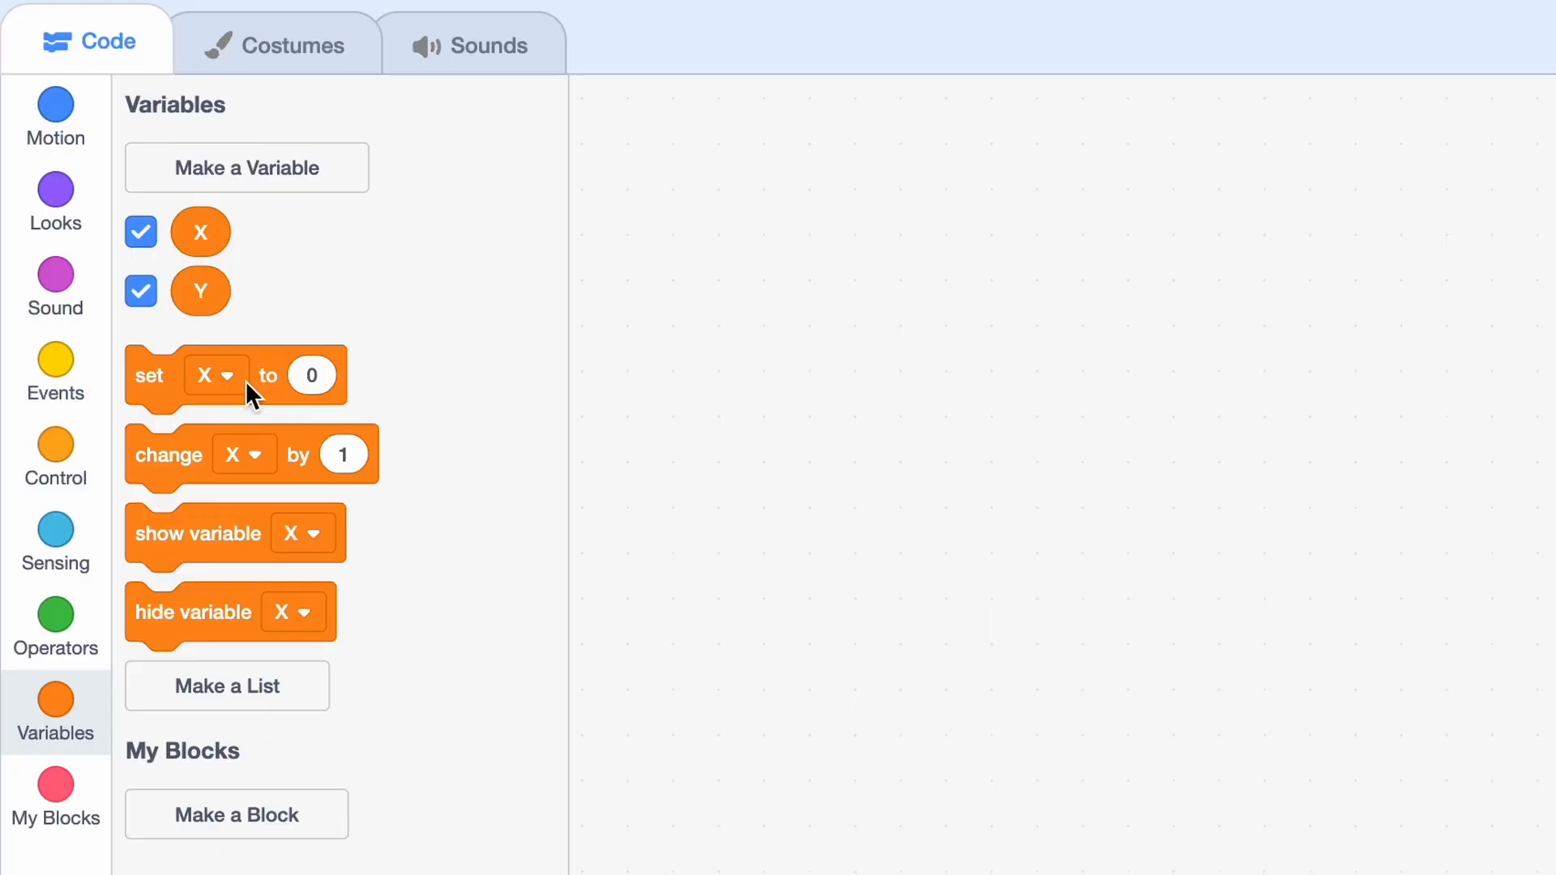
pyautogui.click(882, 331)
pyautogui.write('75')
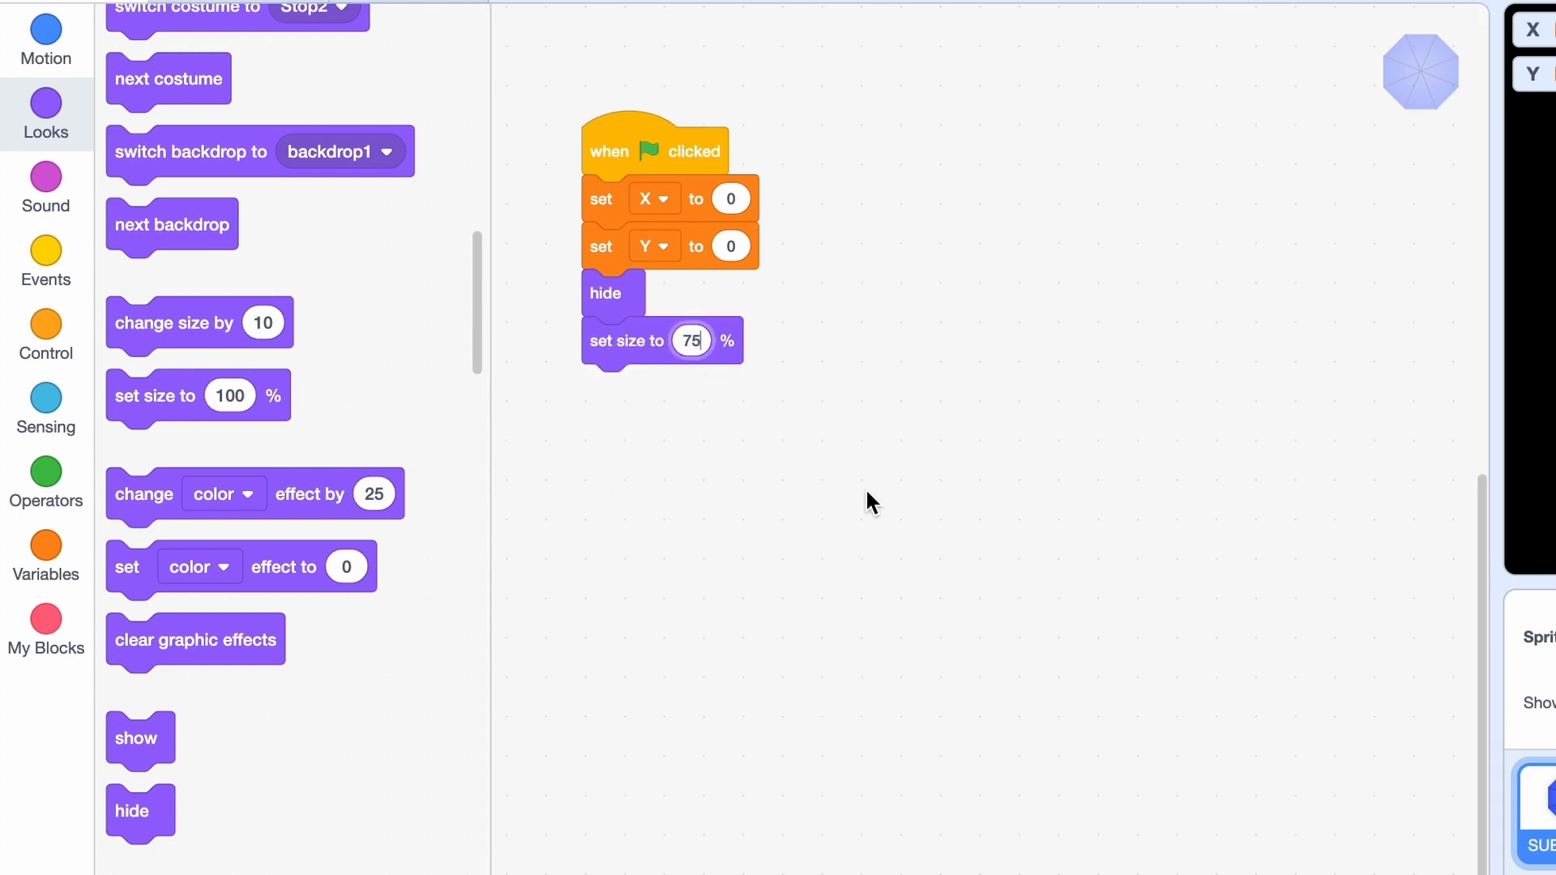
# - Add go to x:0 y:0 and a forever loop with wait 0.1, next costume and create clone of myself
pyautogui.click(45, 39)
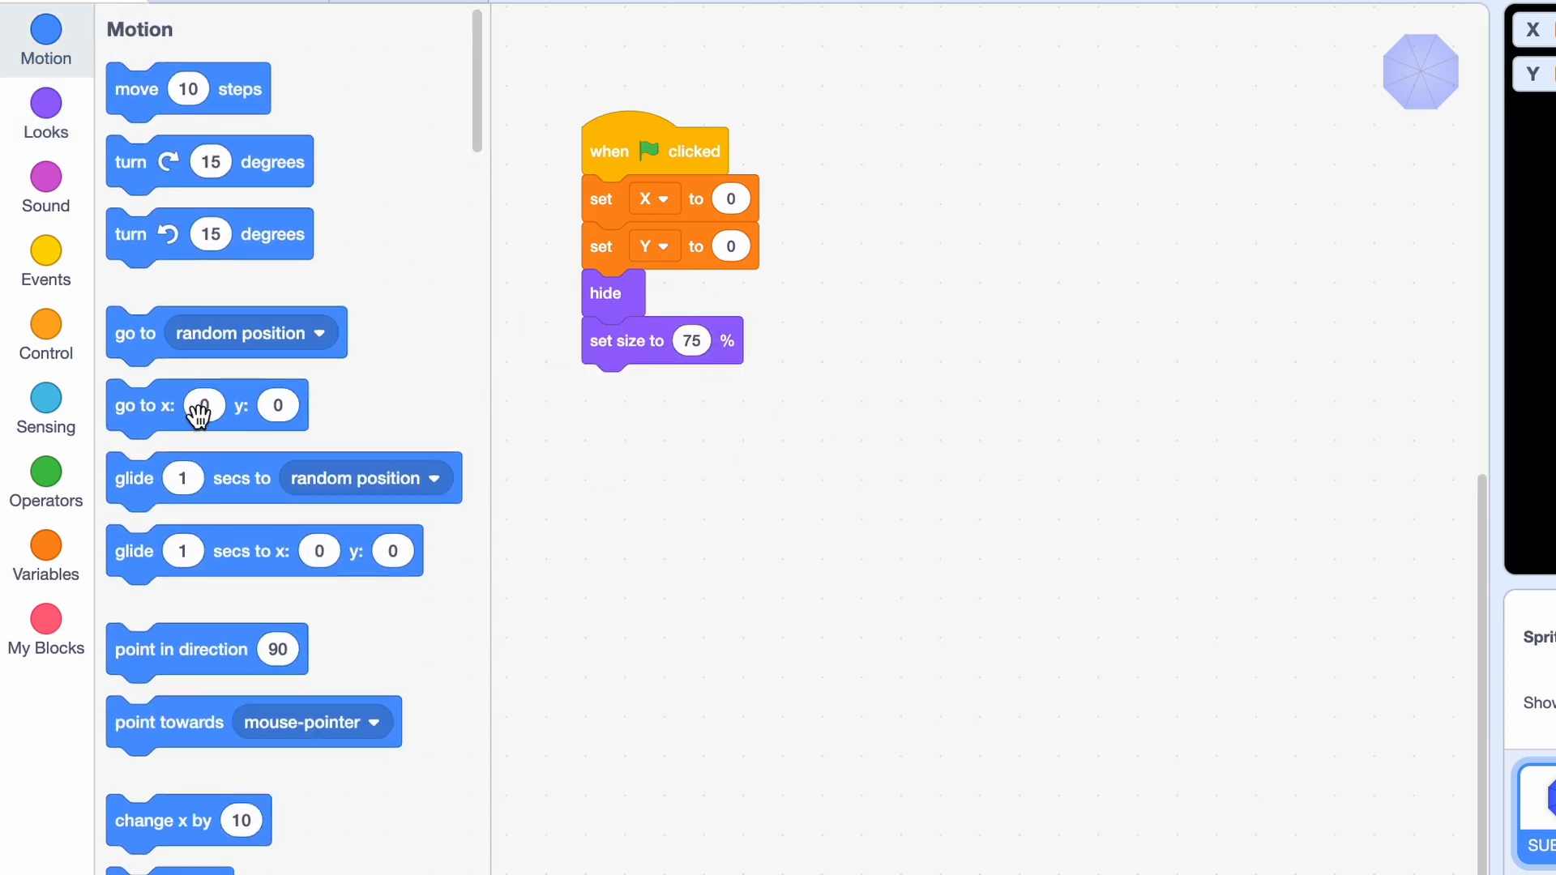
pyautogui.click(45, 335)
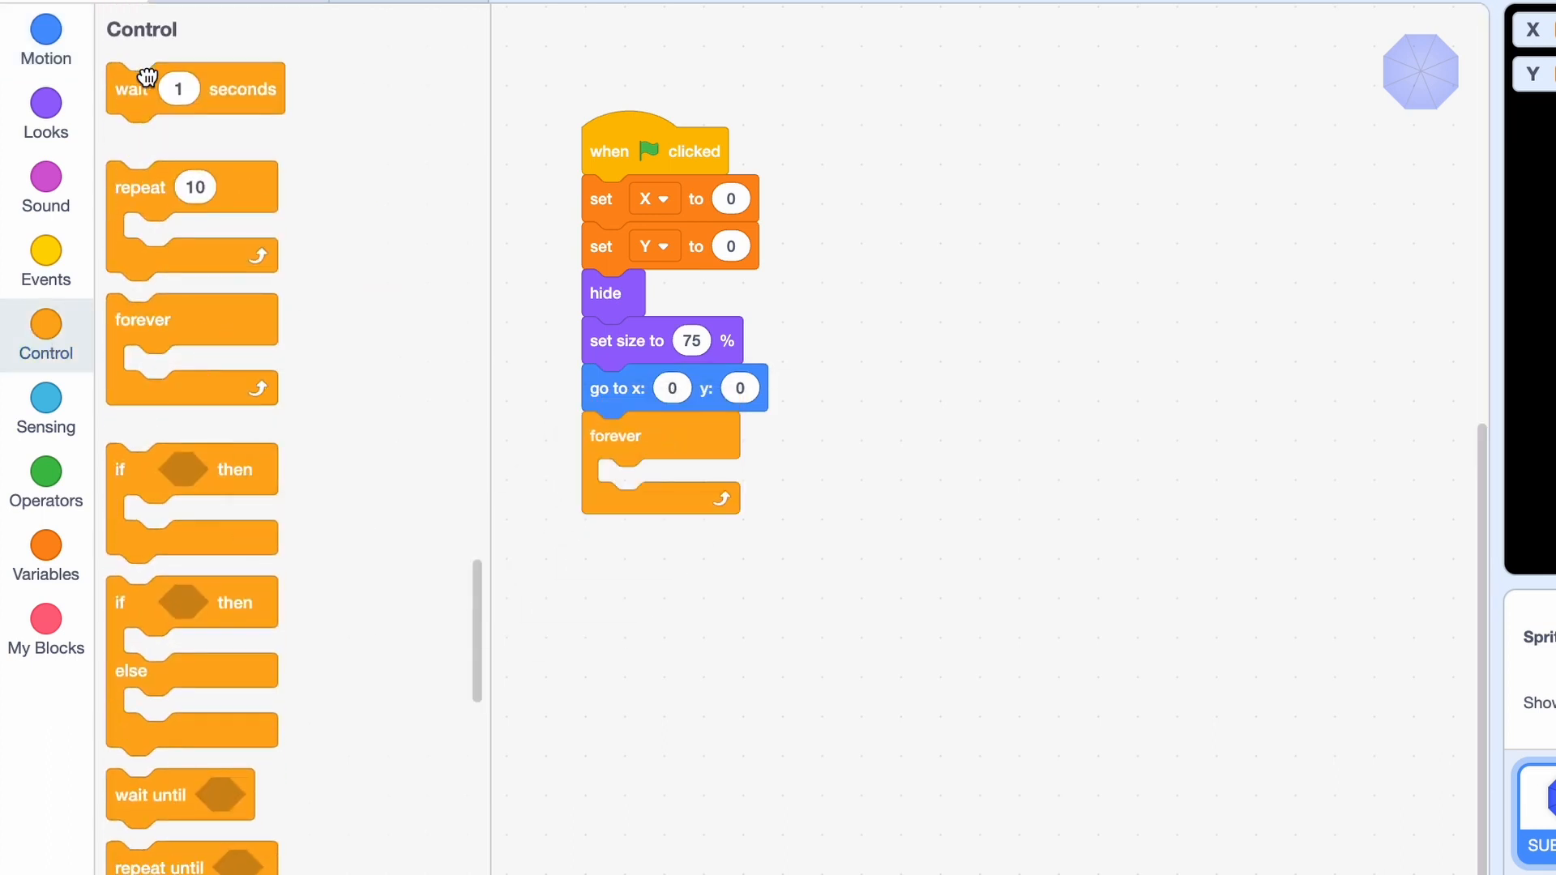
pyautogui.moveTo(130, 88); pyautogui.dragTo(675, 483)
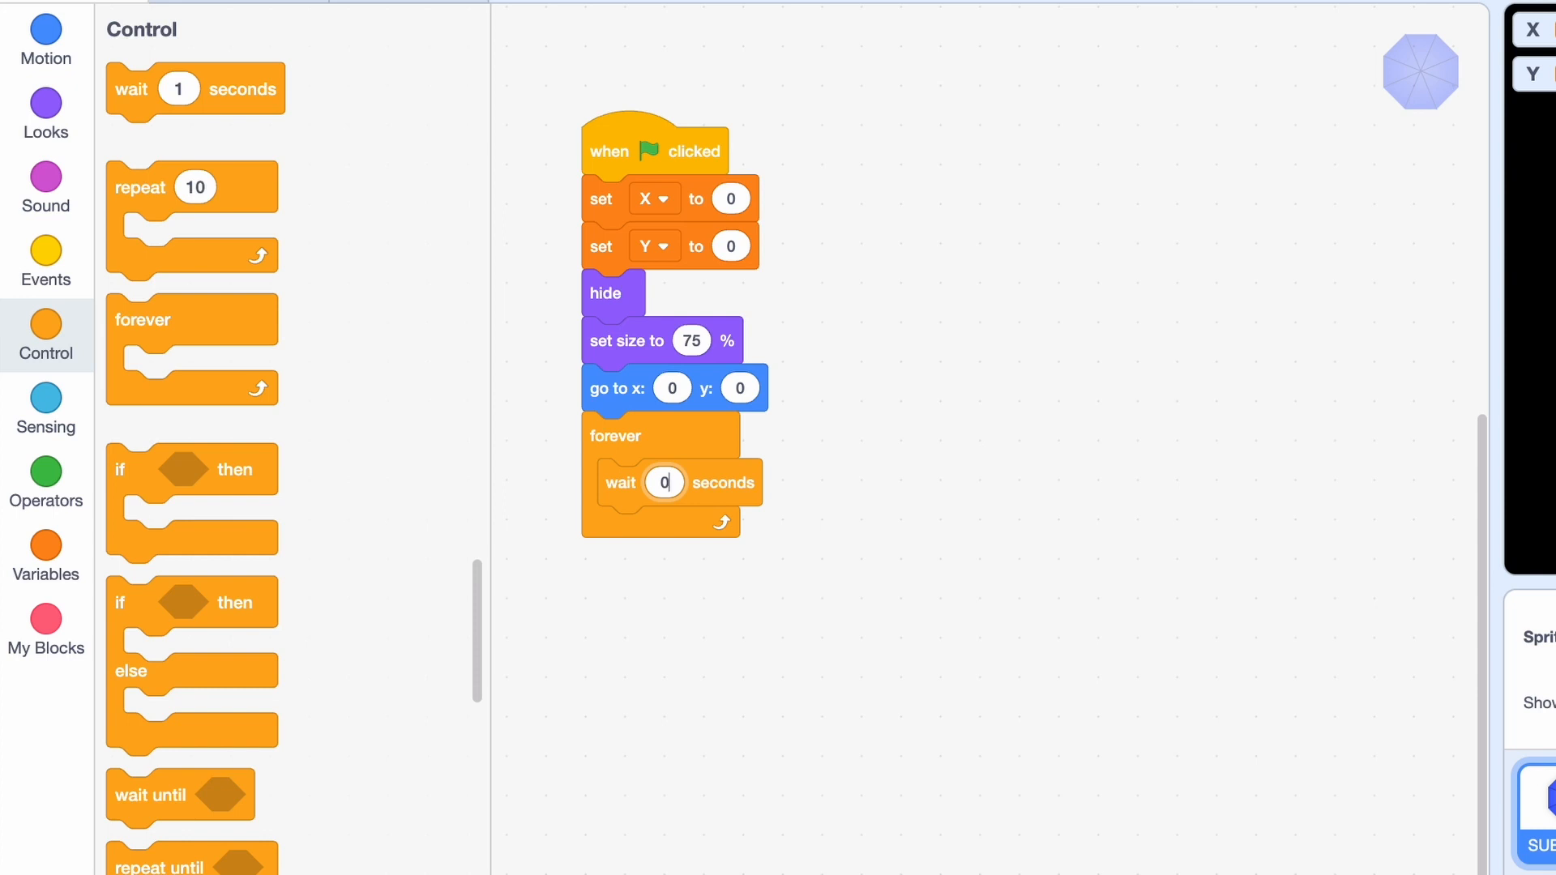
pyautogui.click(46, 112)
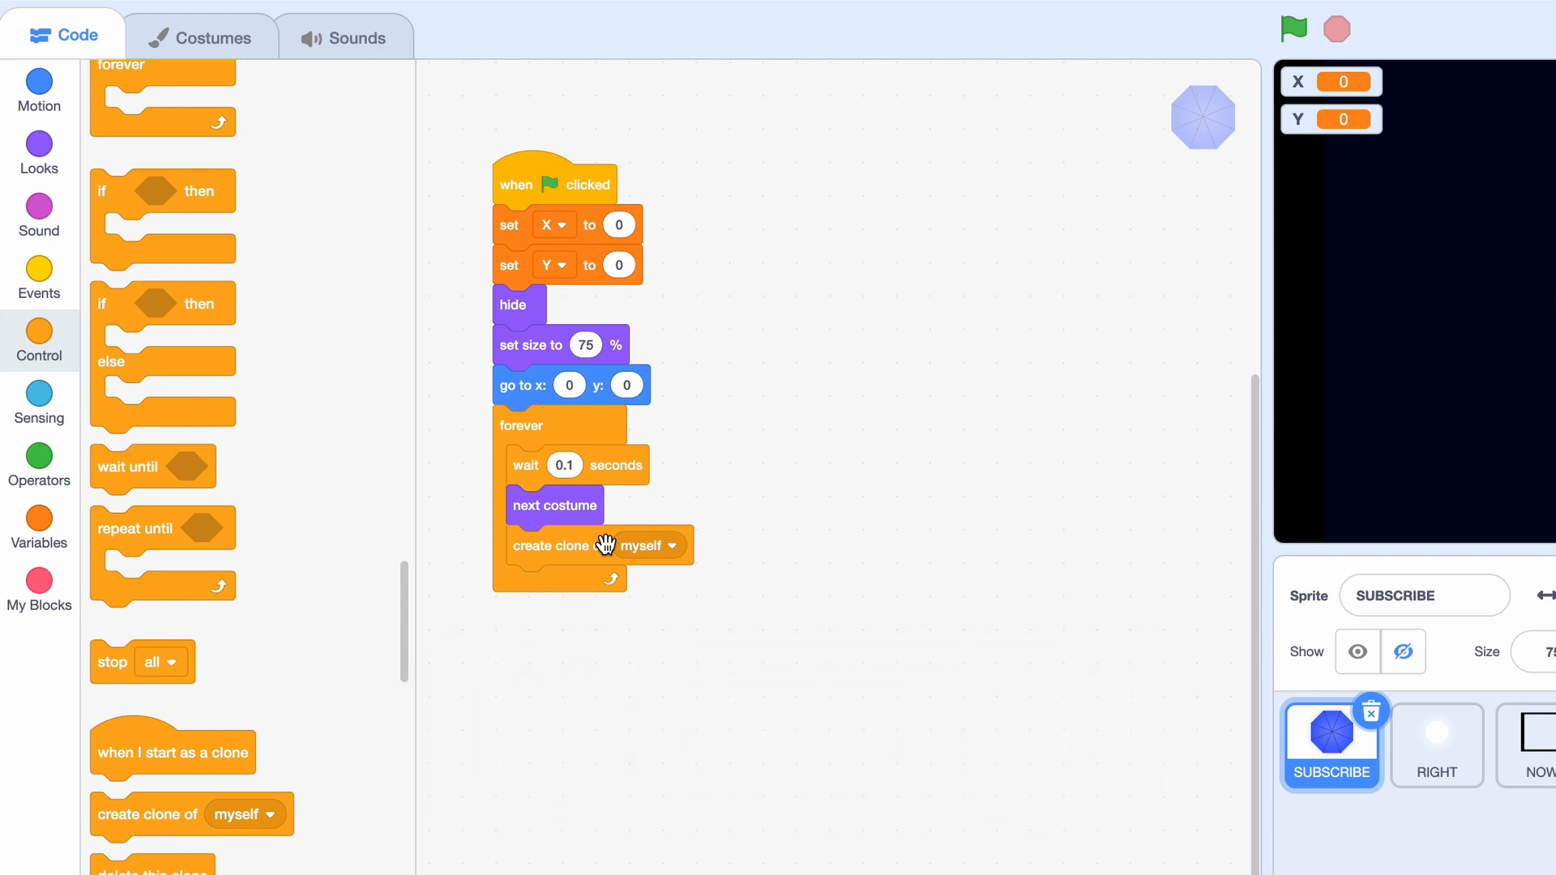
pyautogui.scroll(-3)
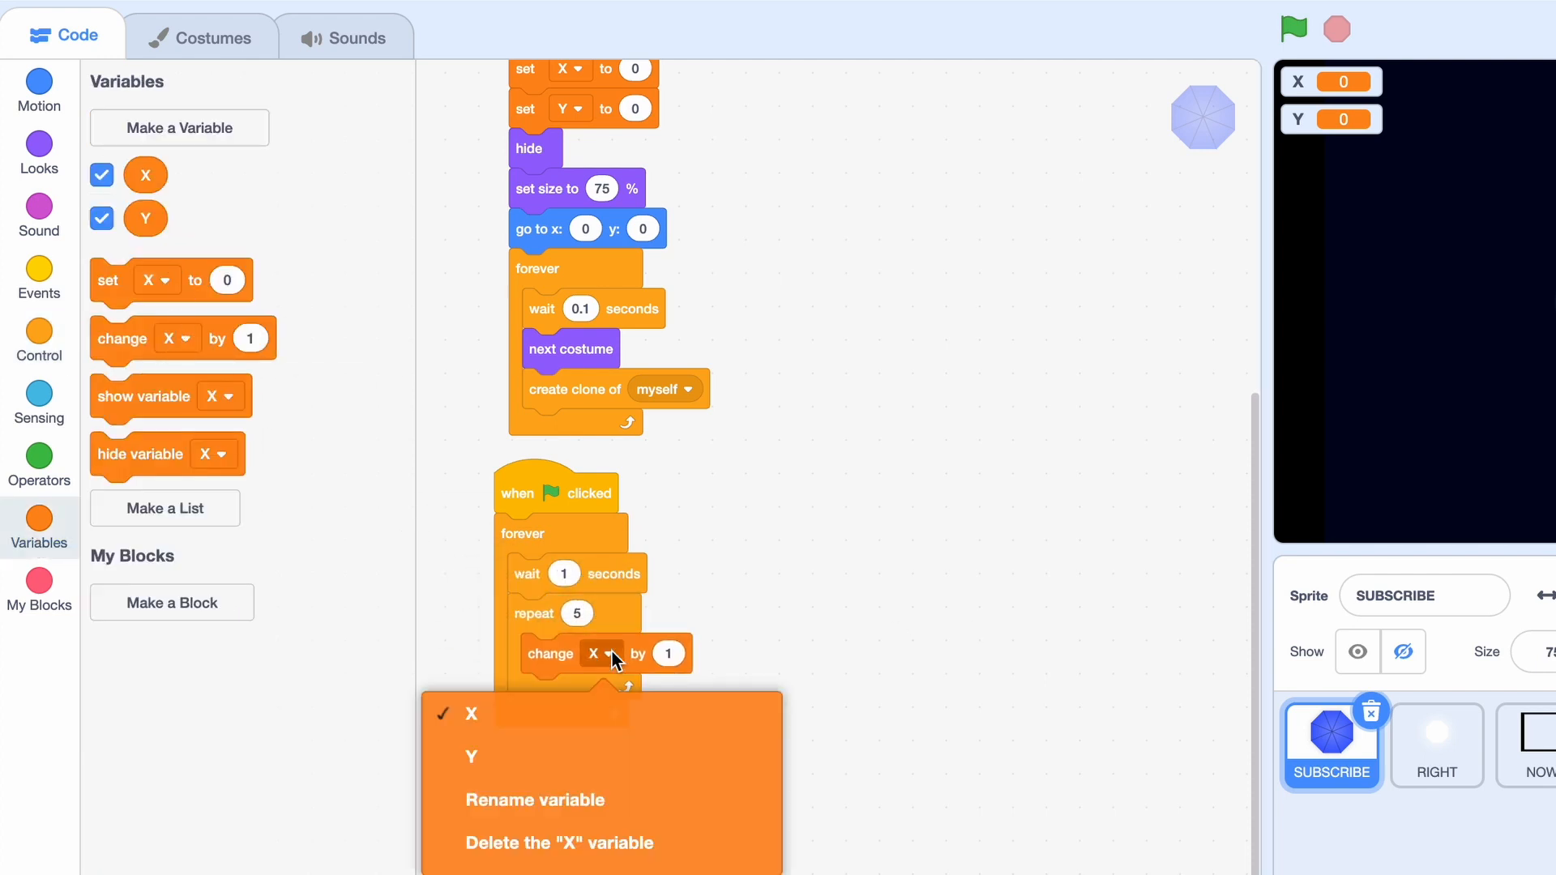
# - Build the loop: repeat 5 change Y by 0.1, repeat 8 change X by -0.1, set Y to -0.5, repeat 8 change X by 0.1
pyautogui.click(472, 757)
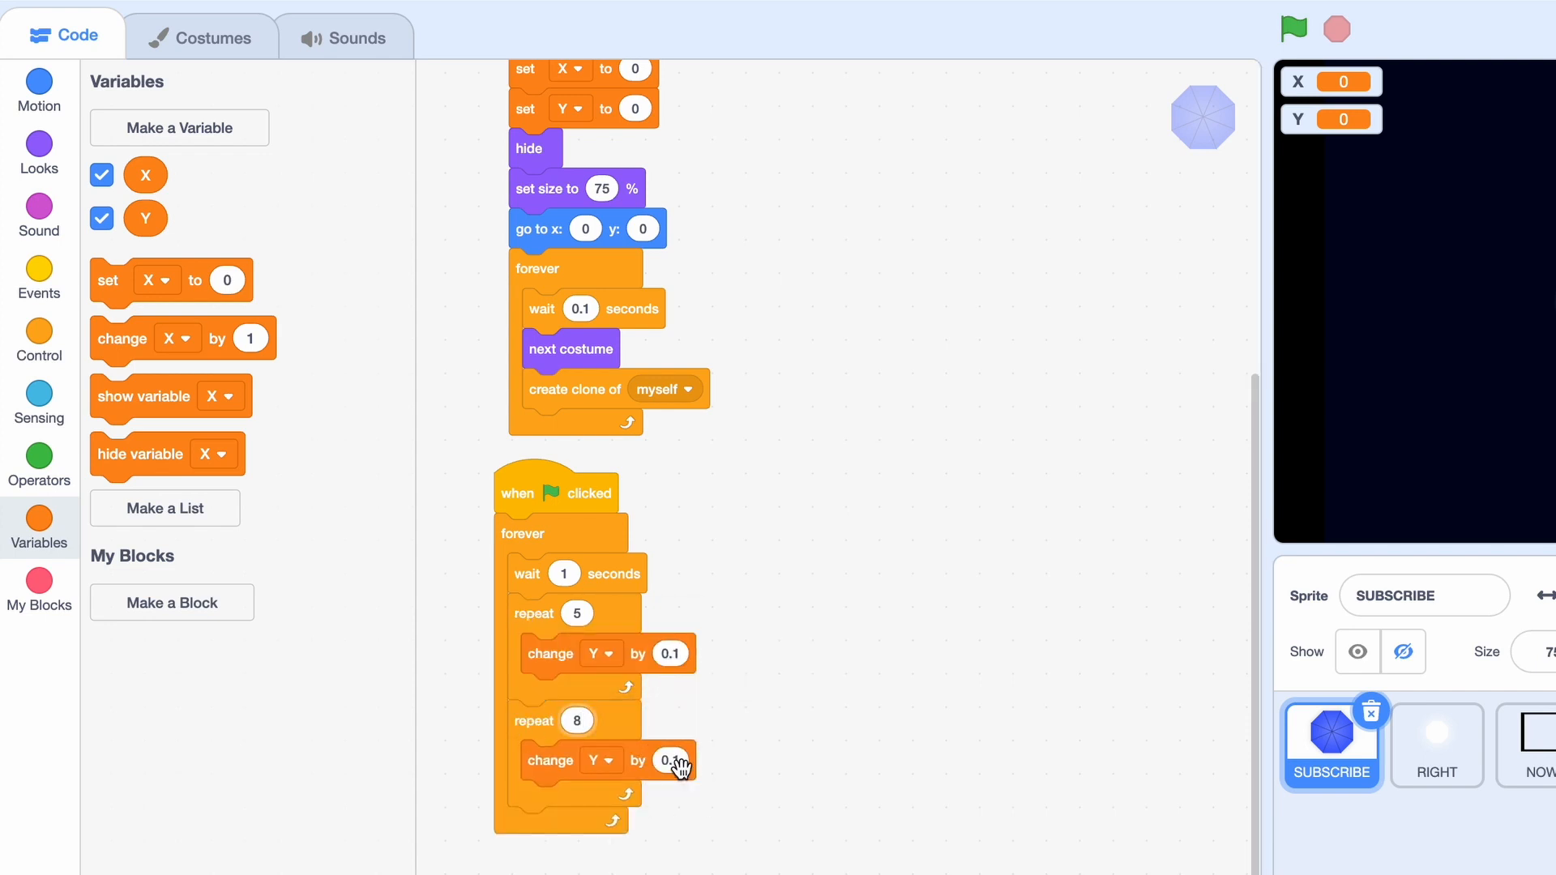
pyautogui.click(672, 762)
pyautogui.write('-0.1')
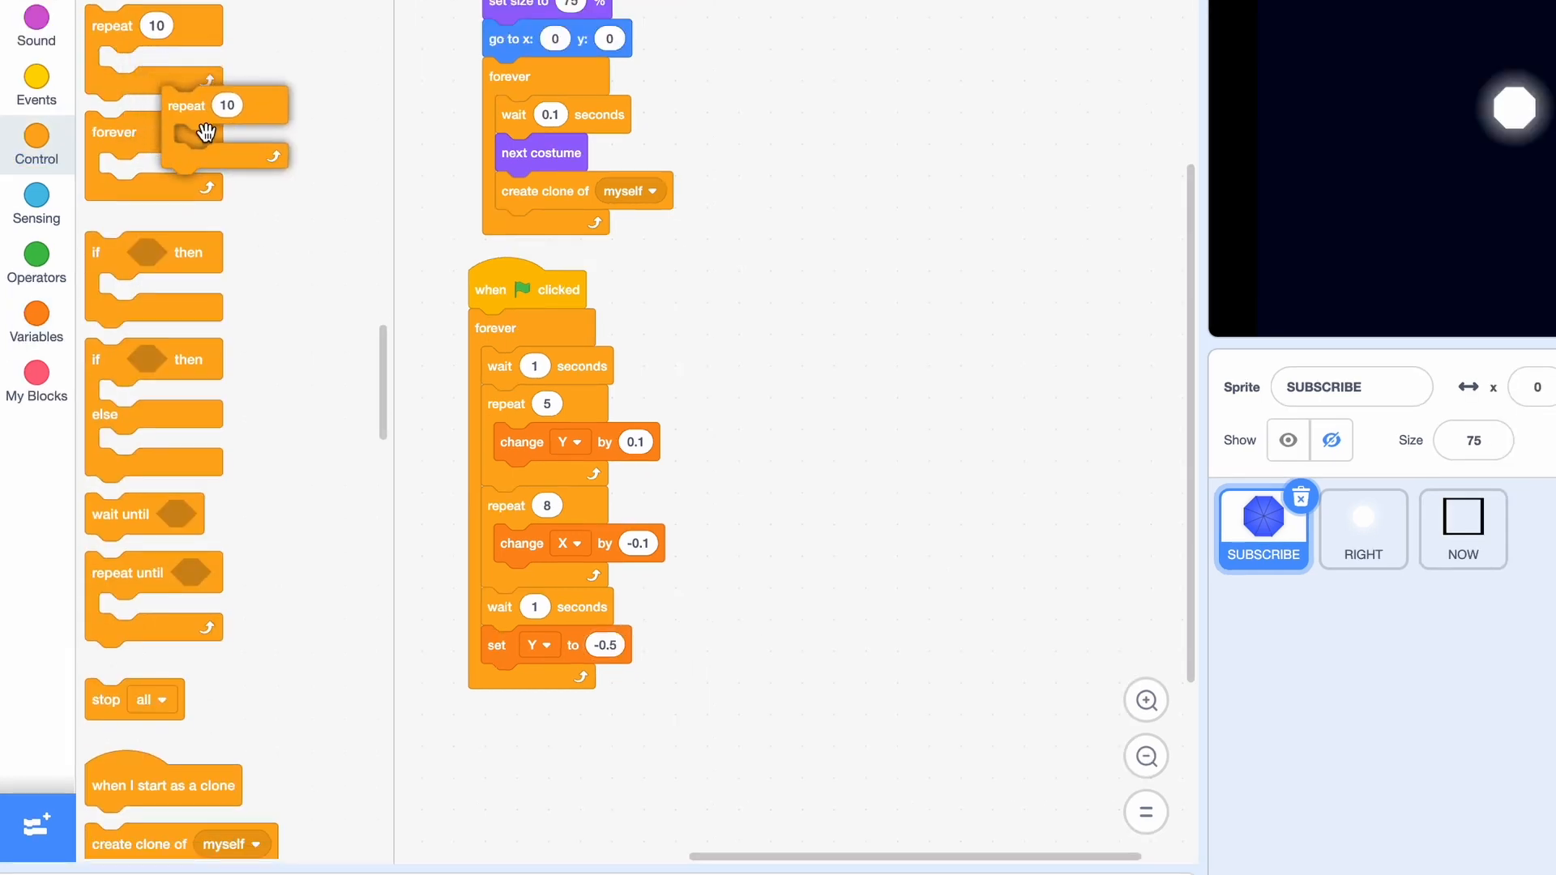
pyautogui.click(36, 321)
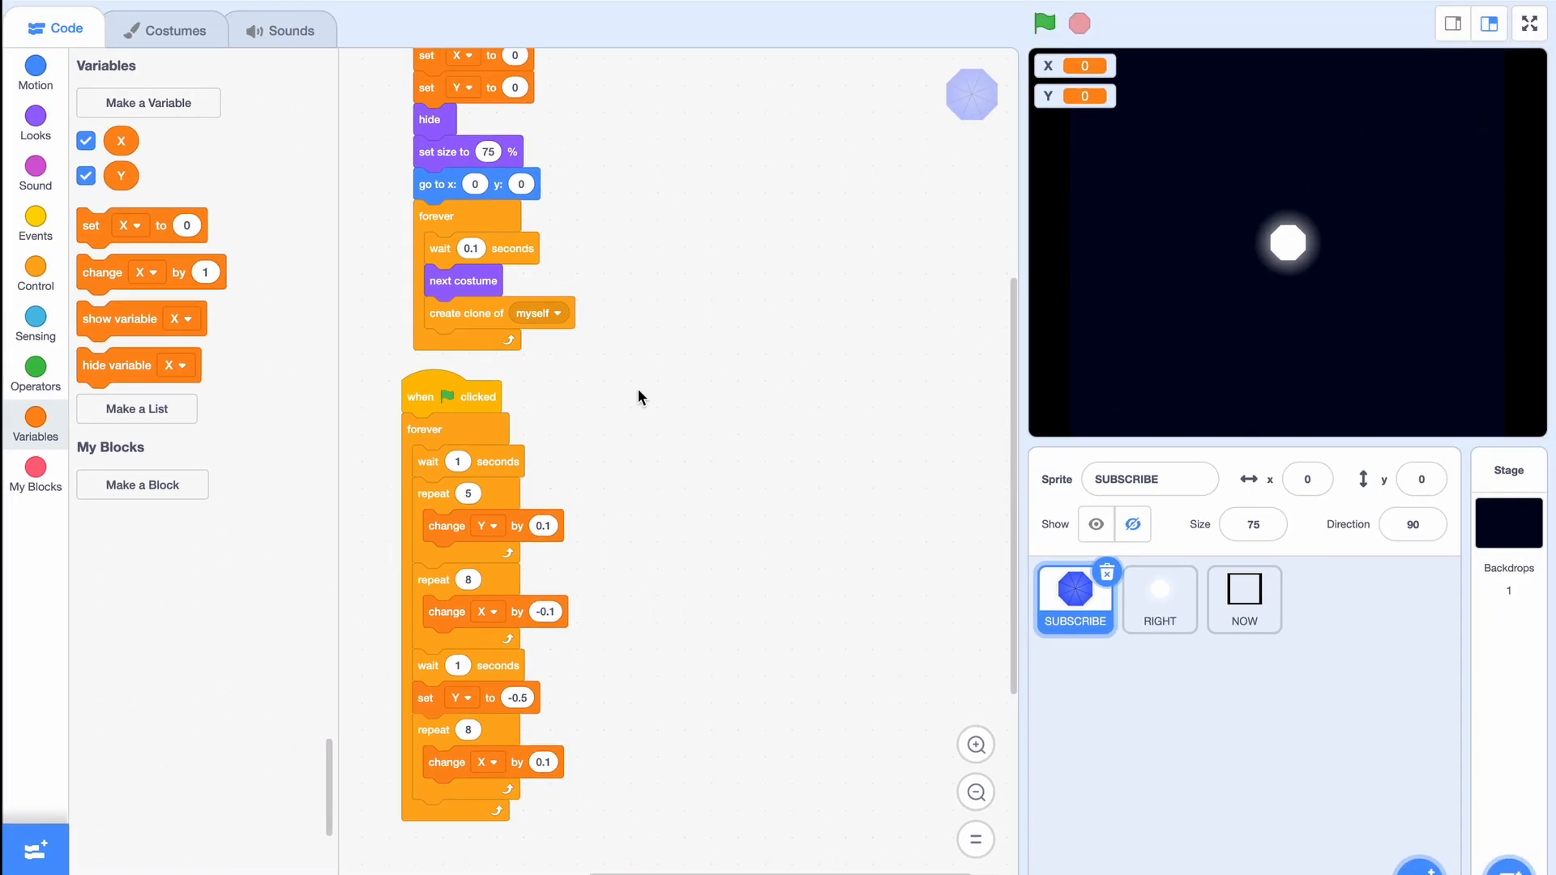
pyautogui.moveTo(937, 85)
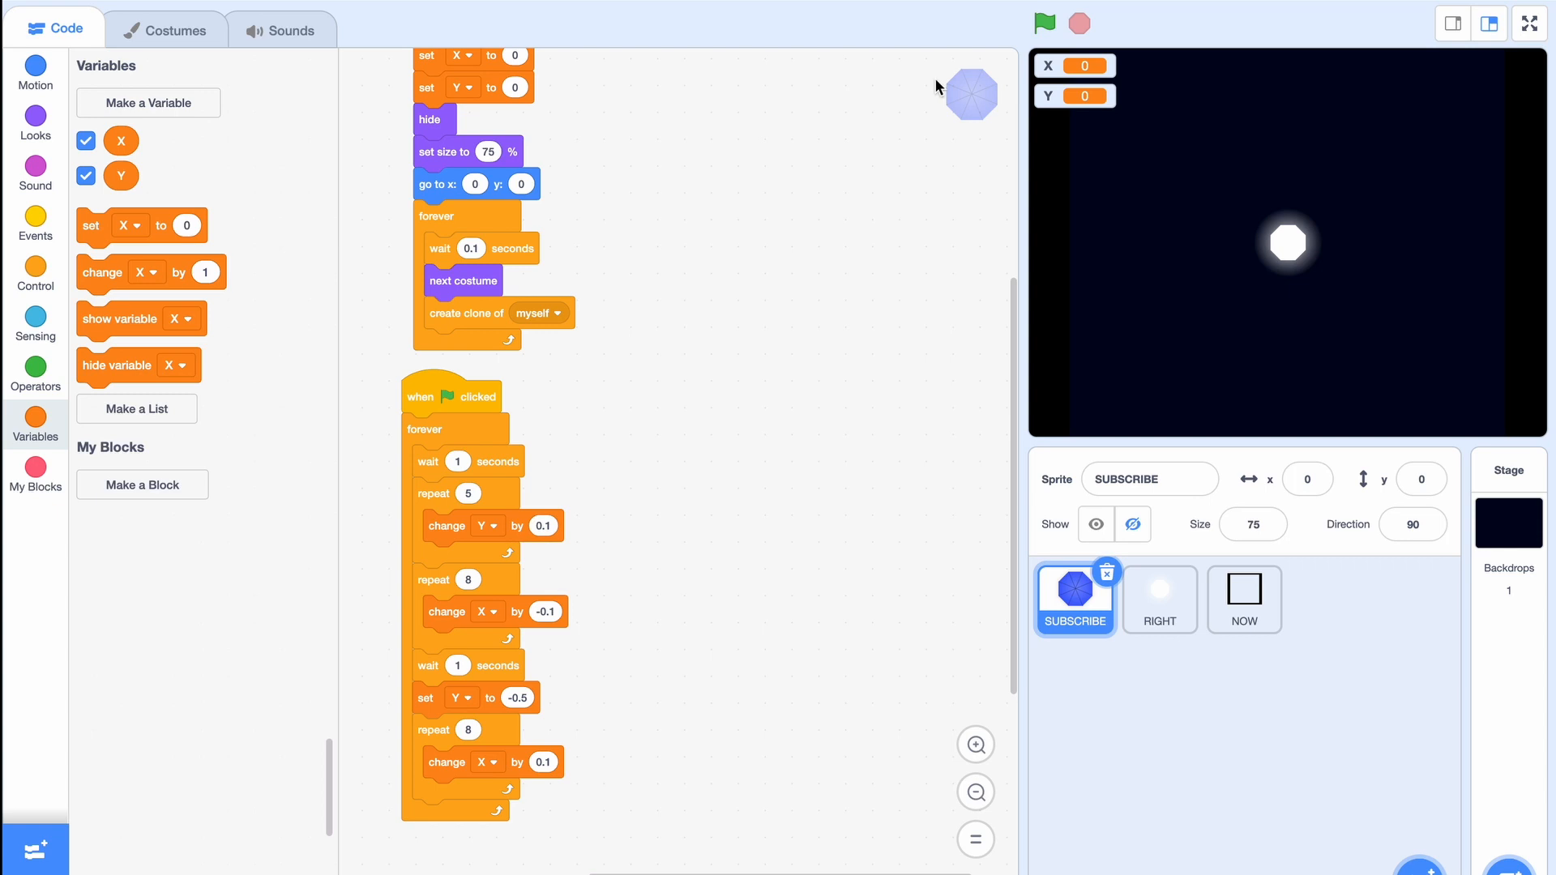
# - Add a clone script: show, then repeat 140 changing y by Y, x by X, size by 10 and brightness by -1
pyautogui.click(86, 140)
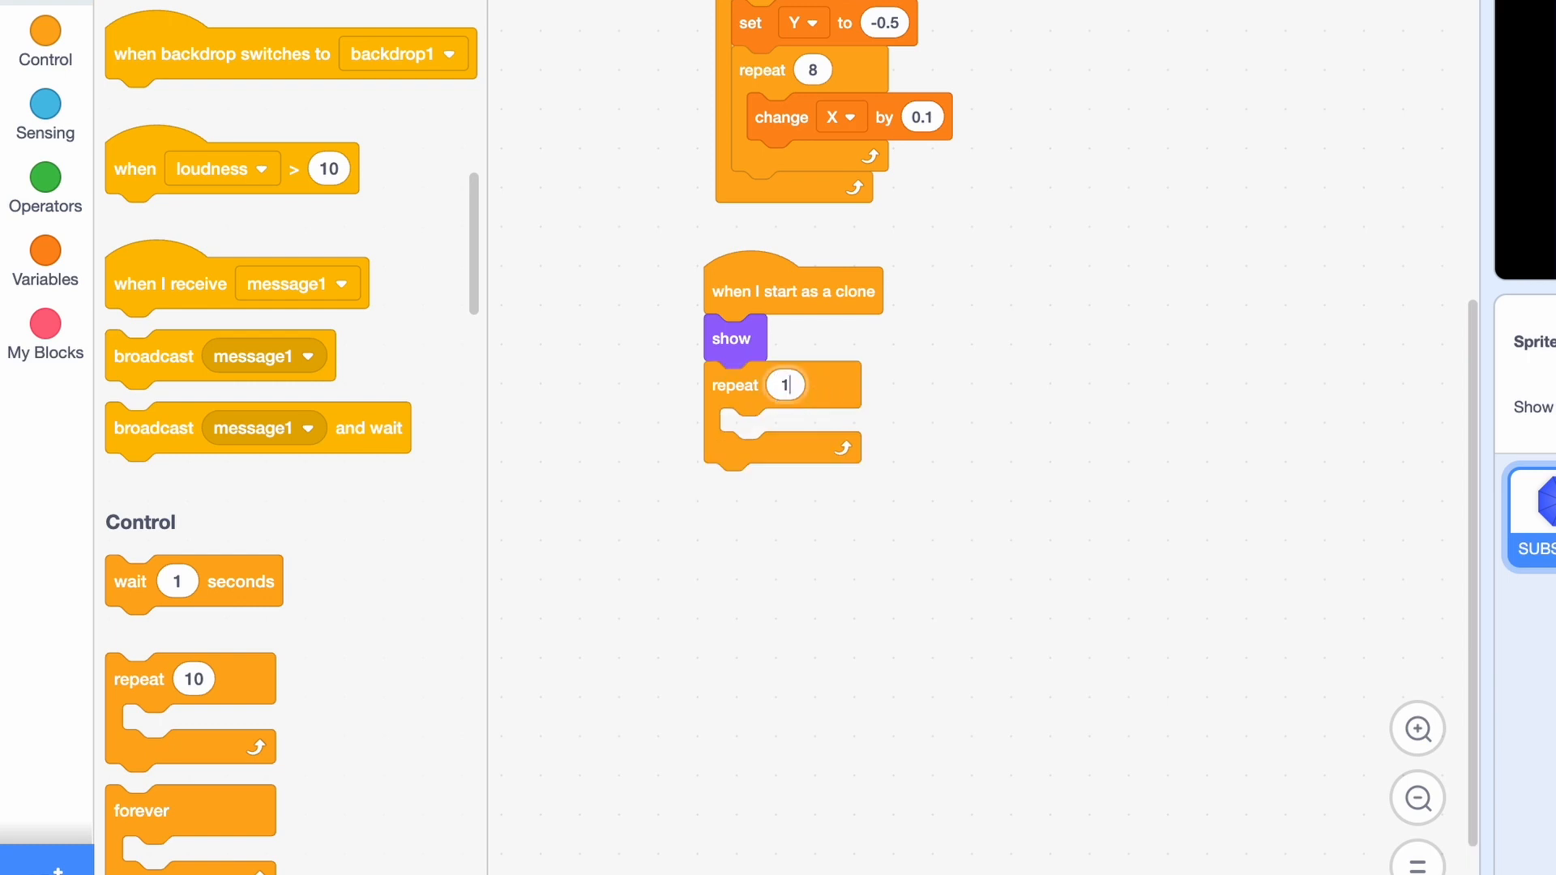
pyautogui.write('140')
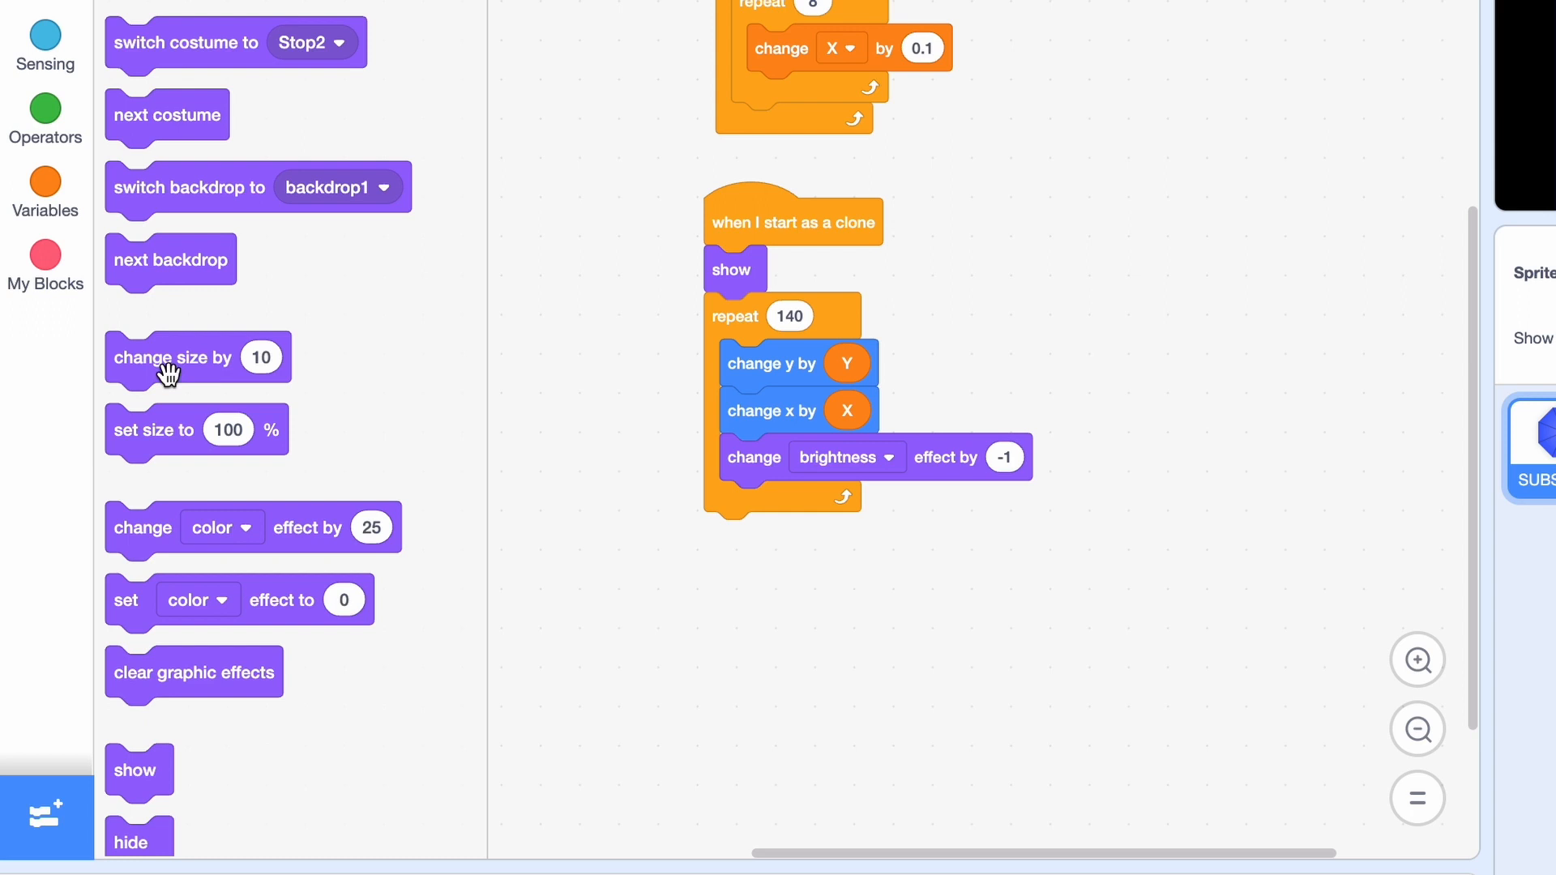
pyautogui.moveTo(169, 357); pyautogui.dragTo(785, 457)
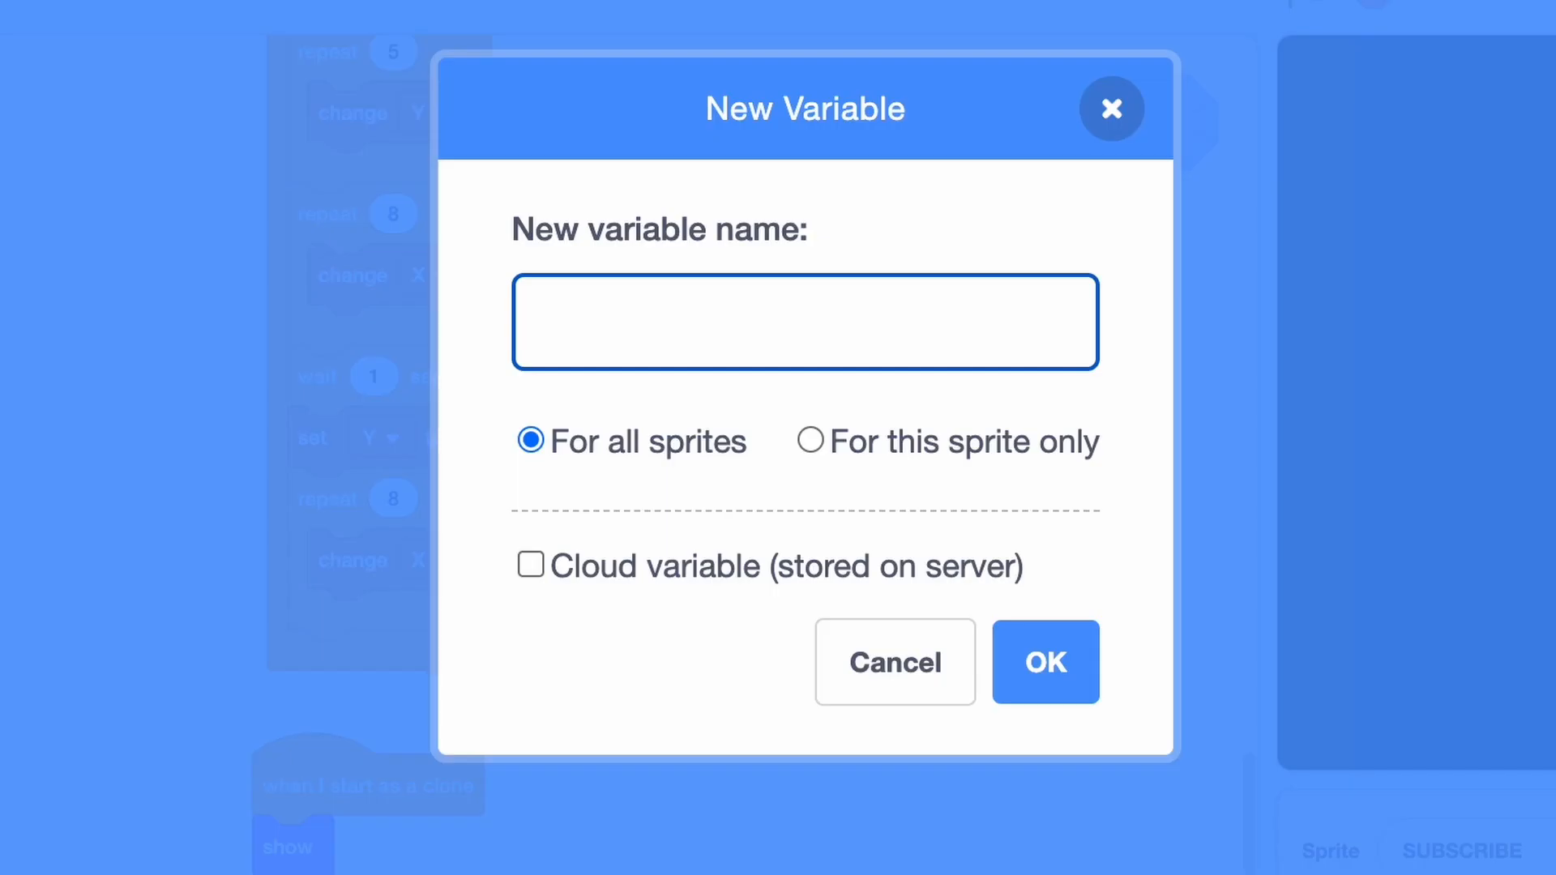
# - Name the variable SIZE, make it for this sprite only, and confirm
pyautogui.click(810, 441)
pyautogui.write('SIZE')
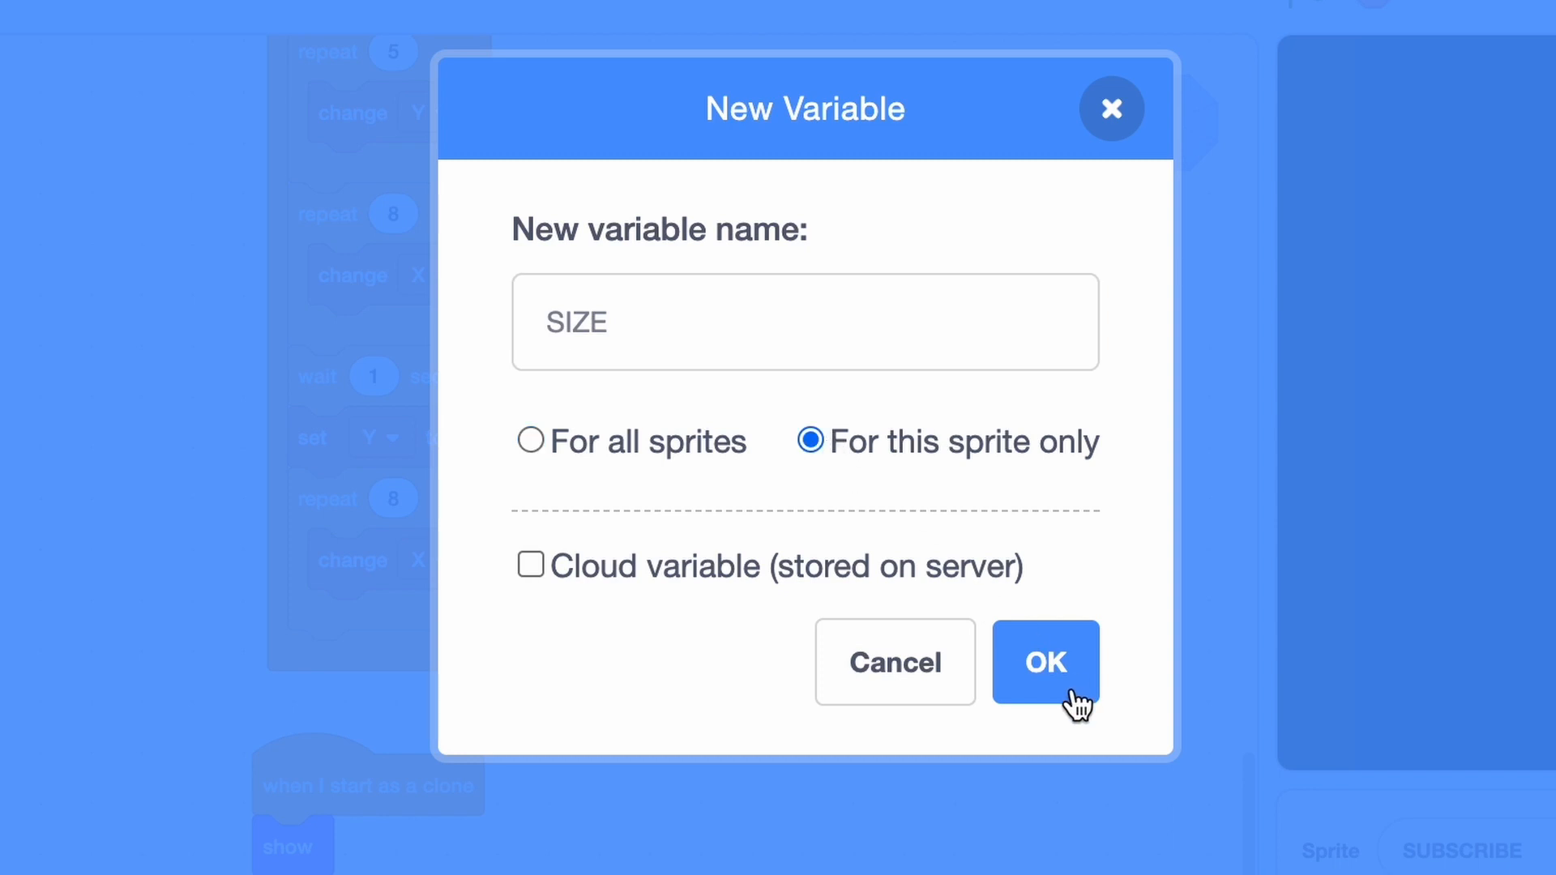
pyautogui.click(1046, 661)
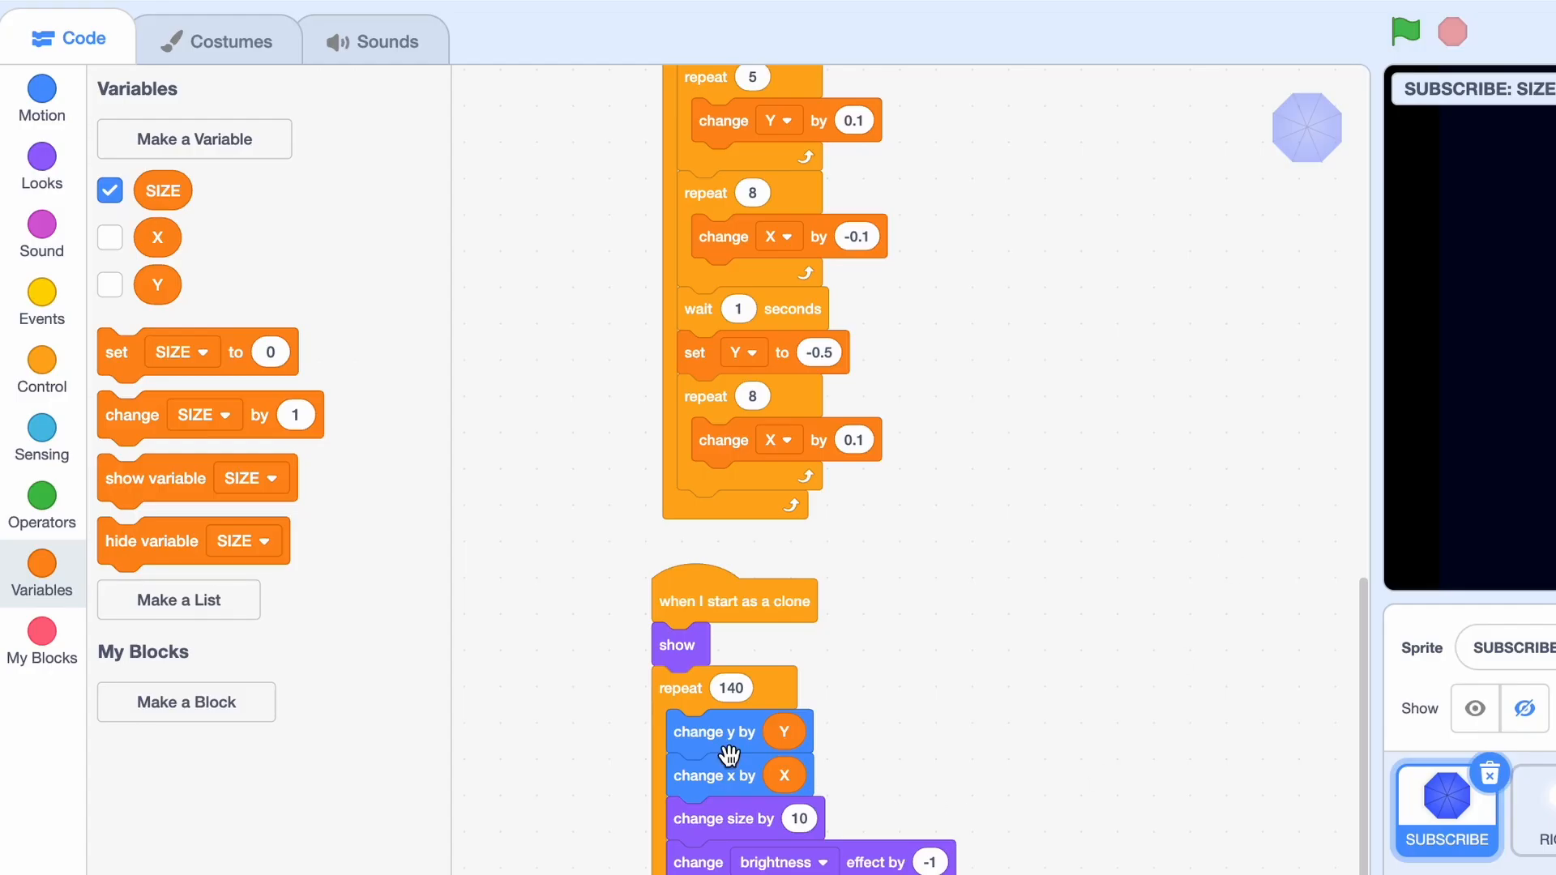